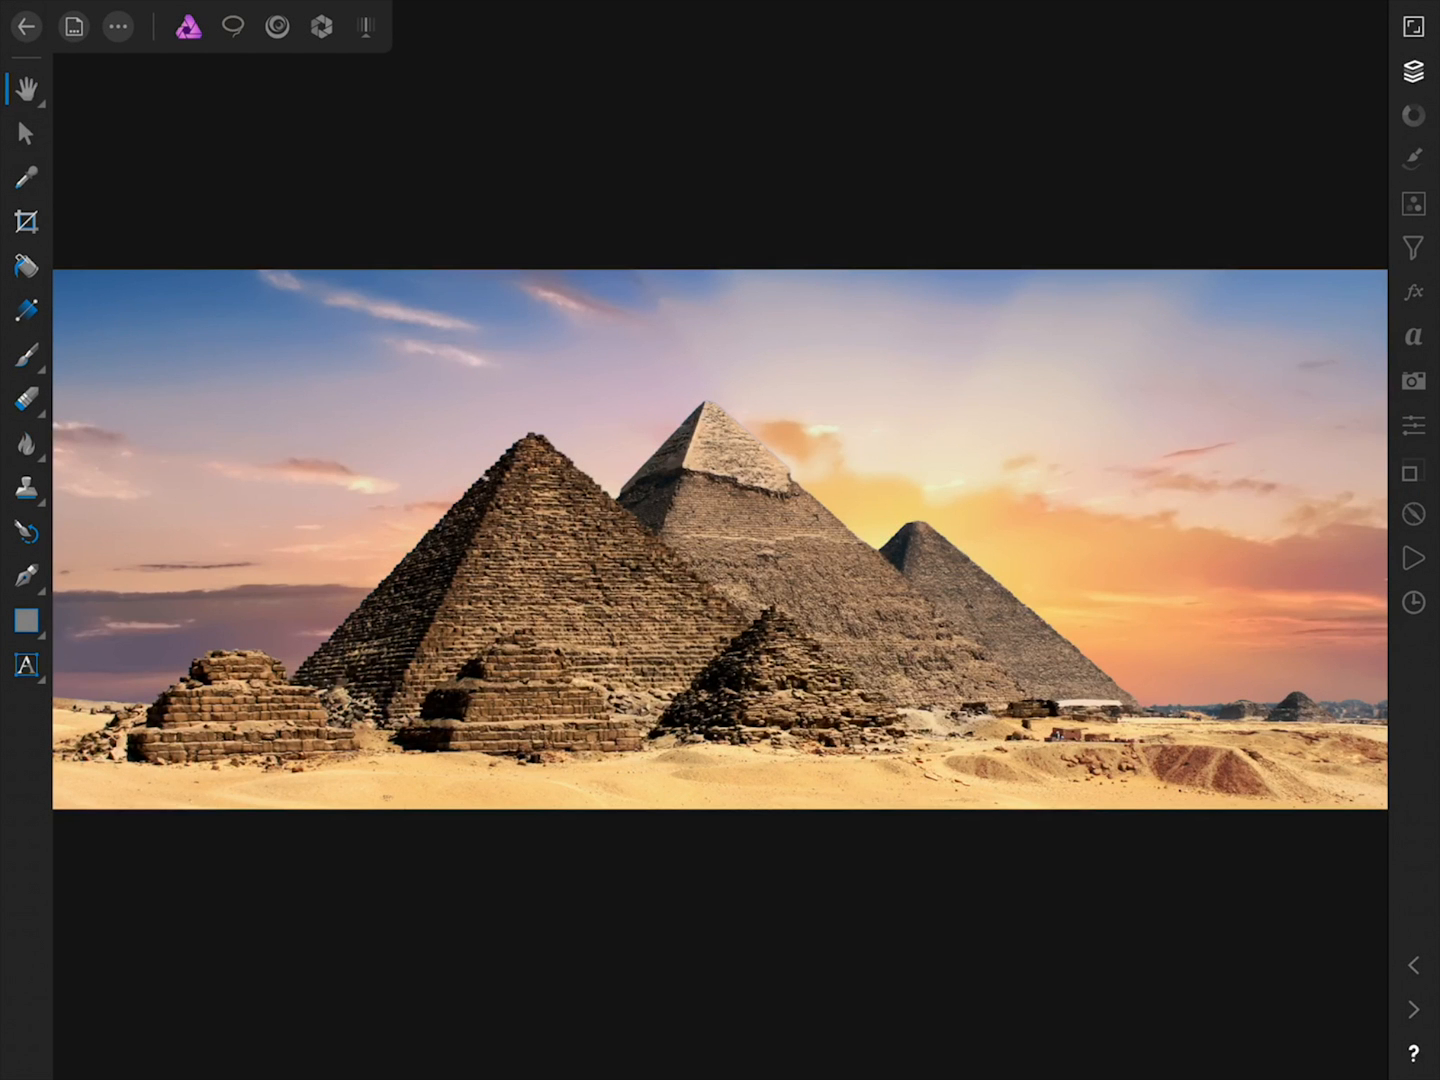
Duplicate the pyramids Background layer from the Layers panel
{"action": "left_click", "coordinate": [1413, 73]}
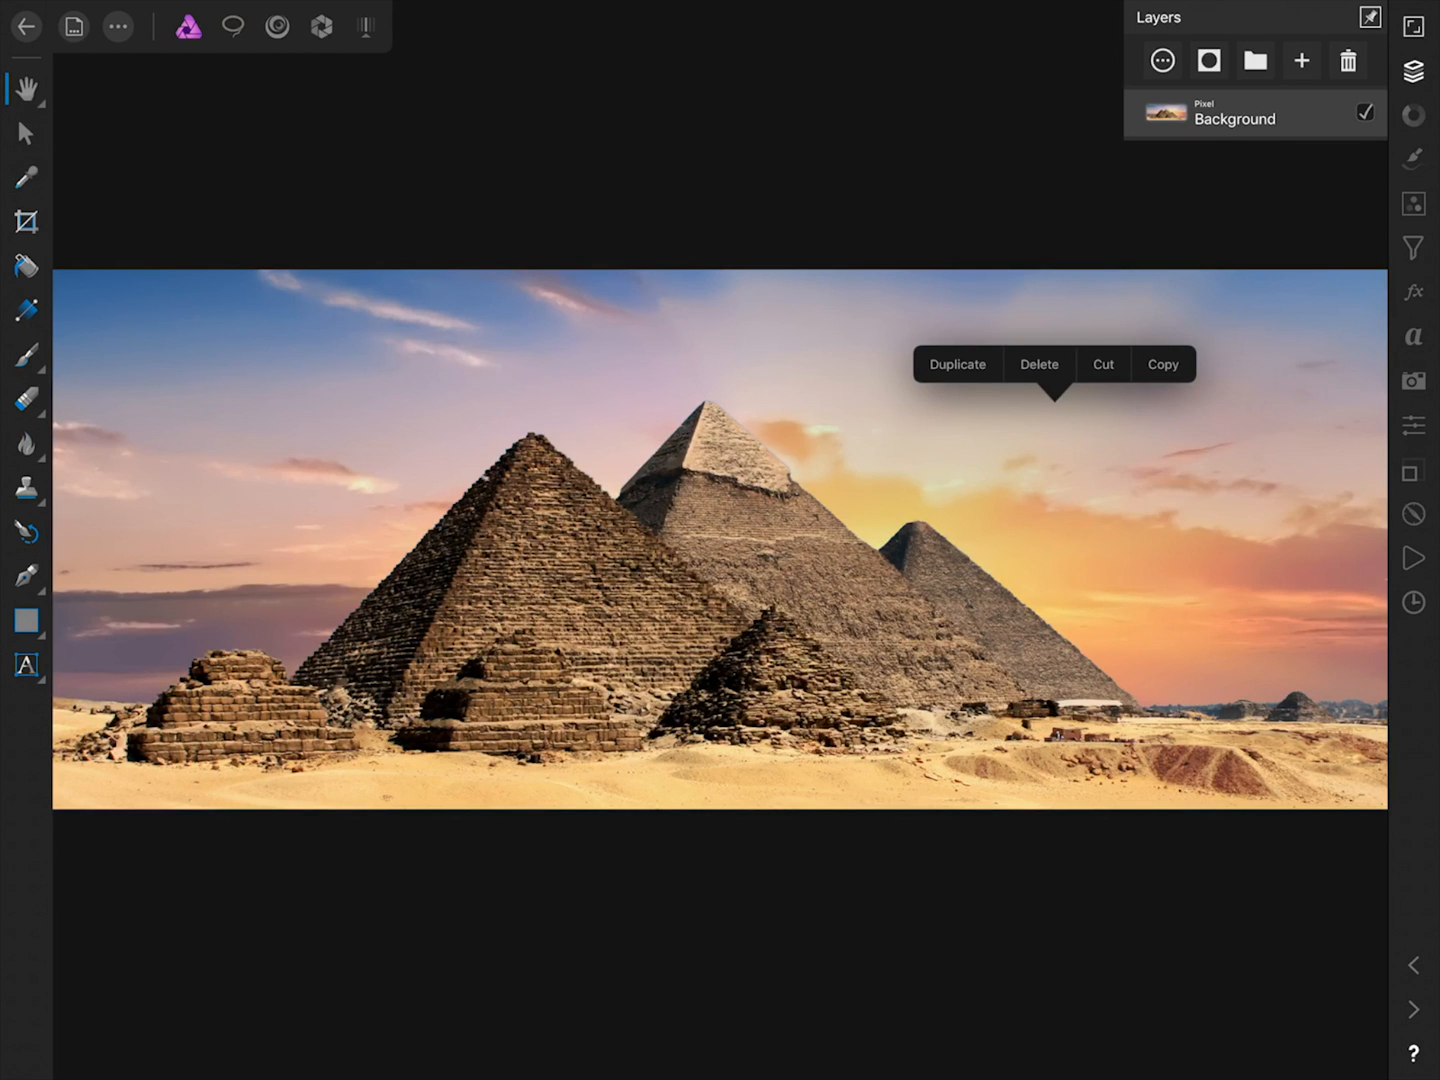
{"action": "left_click", "coordinate": [957, 364]}
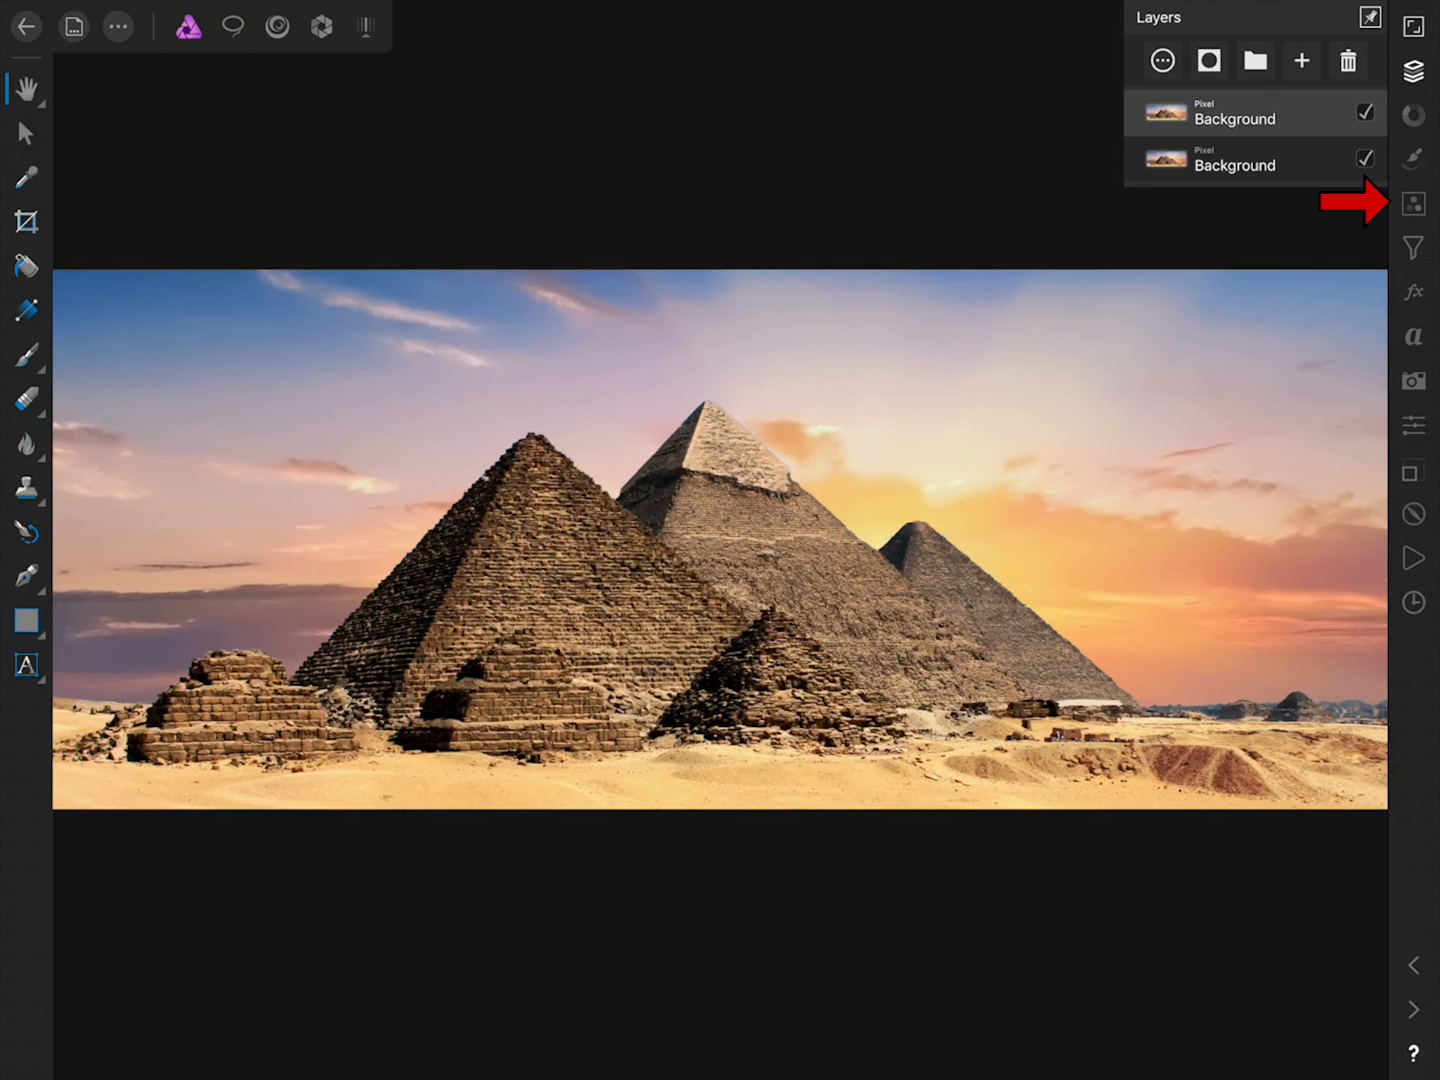
Apply an Invert adjustment to the duplicated pyramids layer, turning it negative
{"action": "left_click", "coordinate": [1413, 204]}
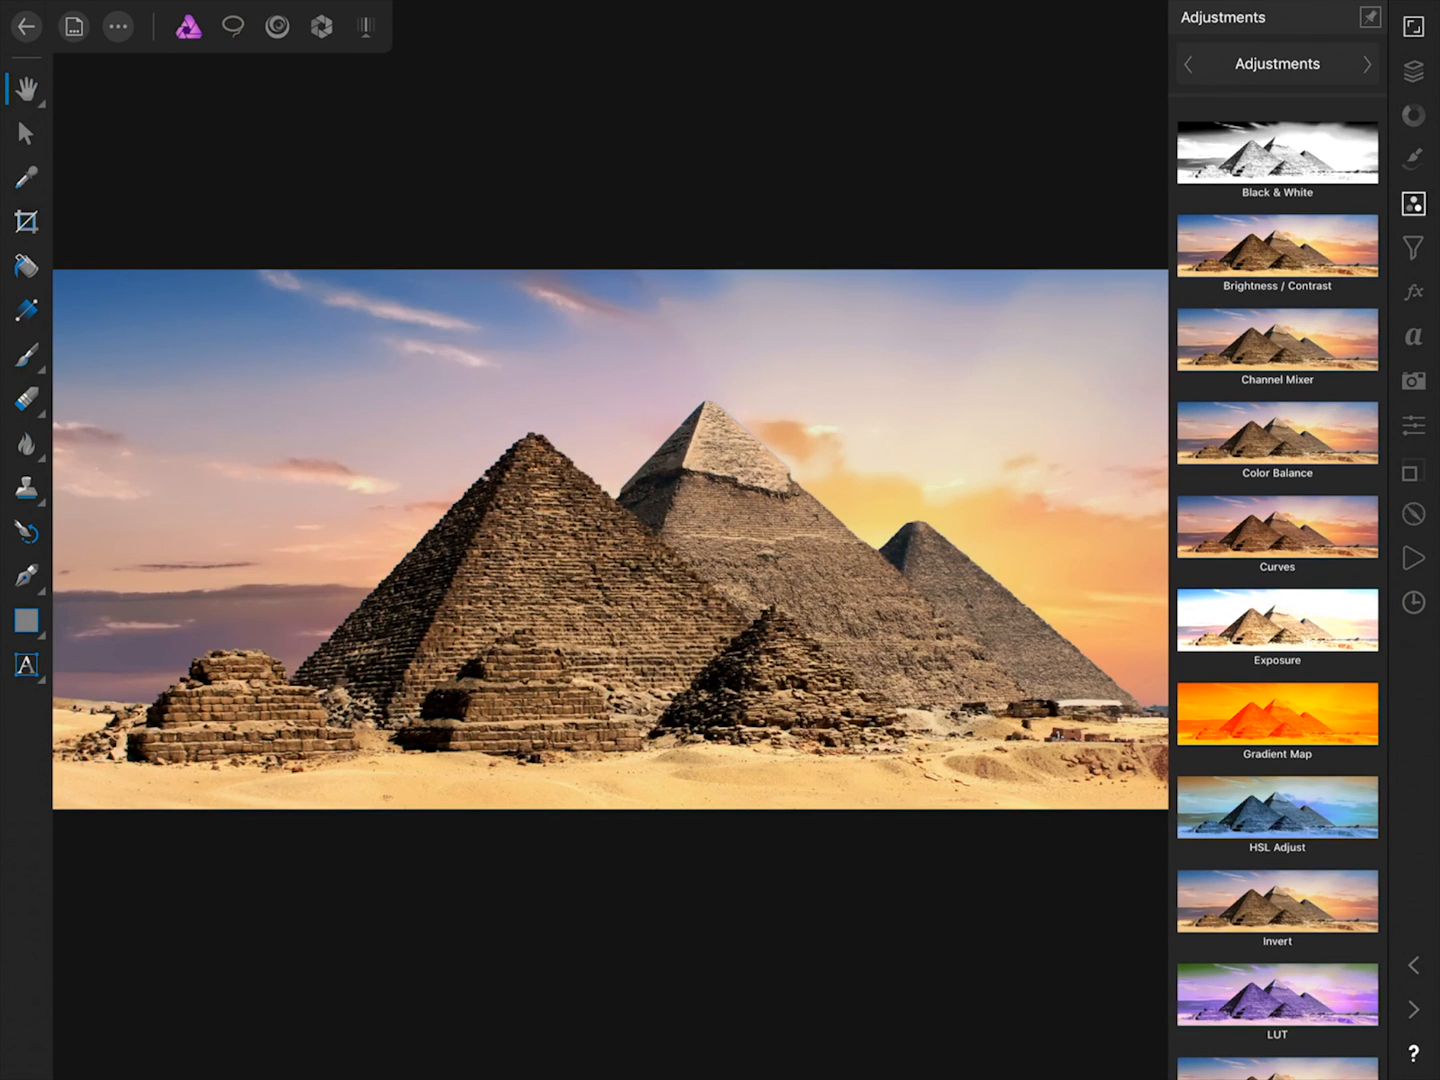
{"action": "left_click", "coordinate": [1277, 899]}
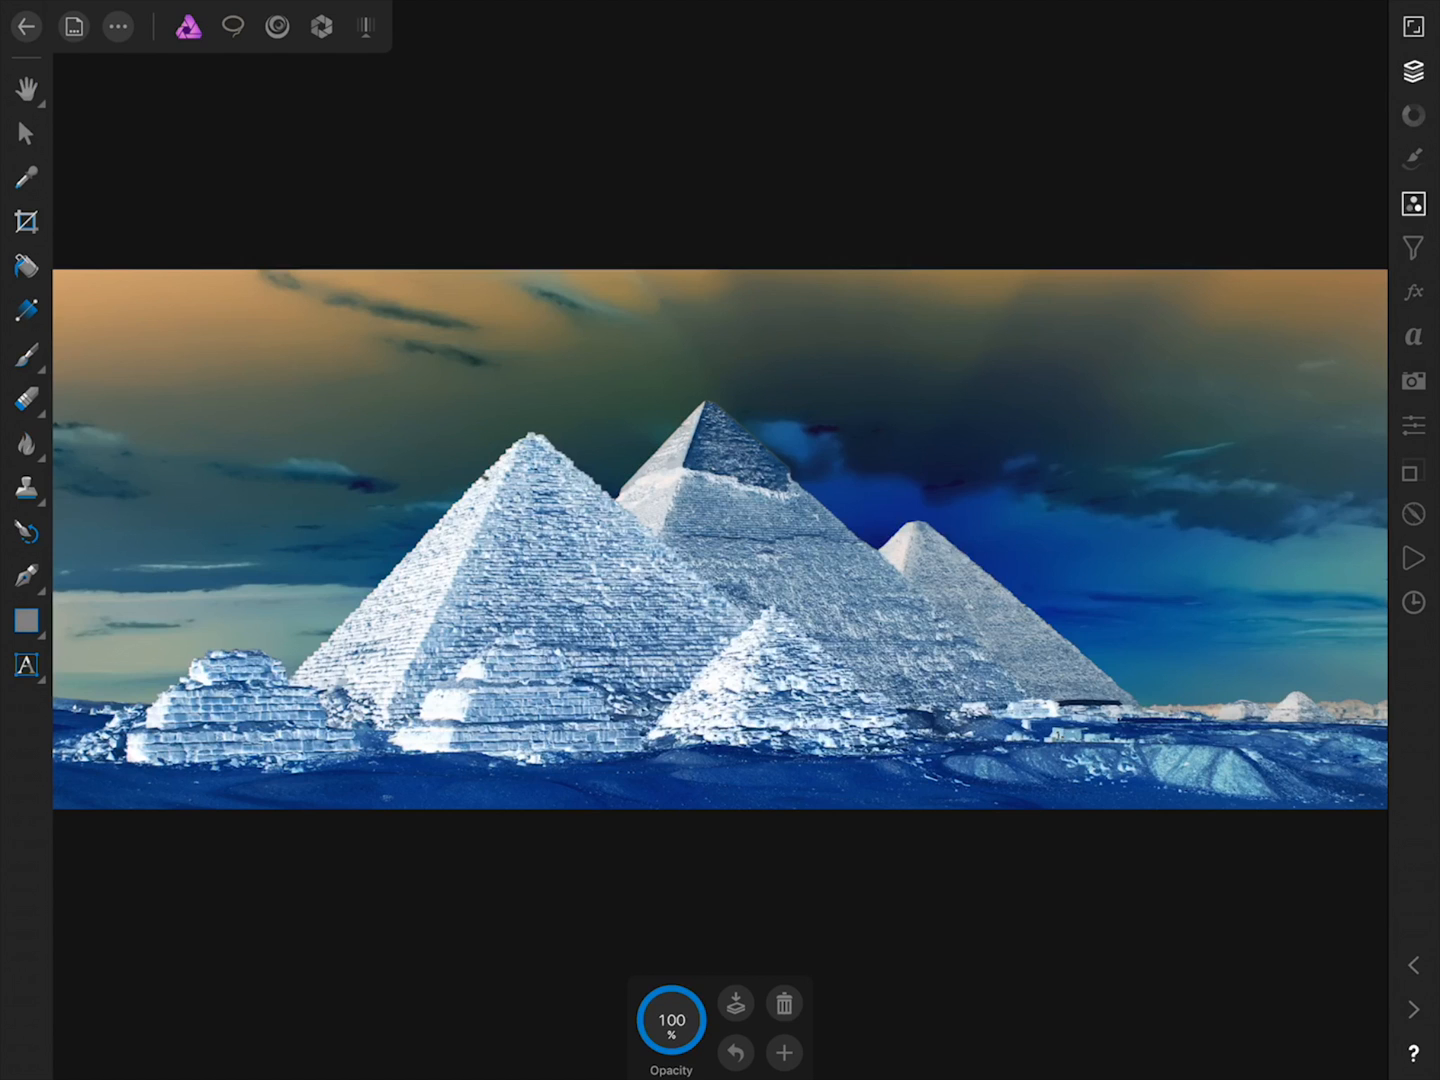
{"action": "left_click", "coordinate": [1413, 88]}
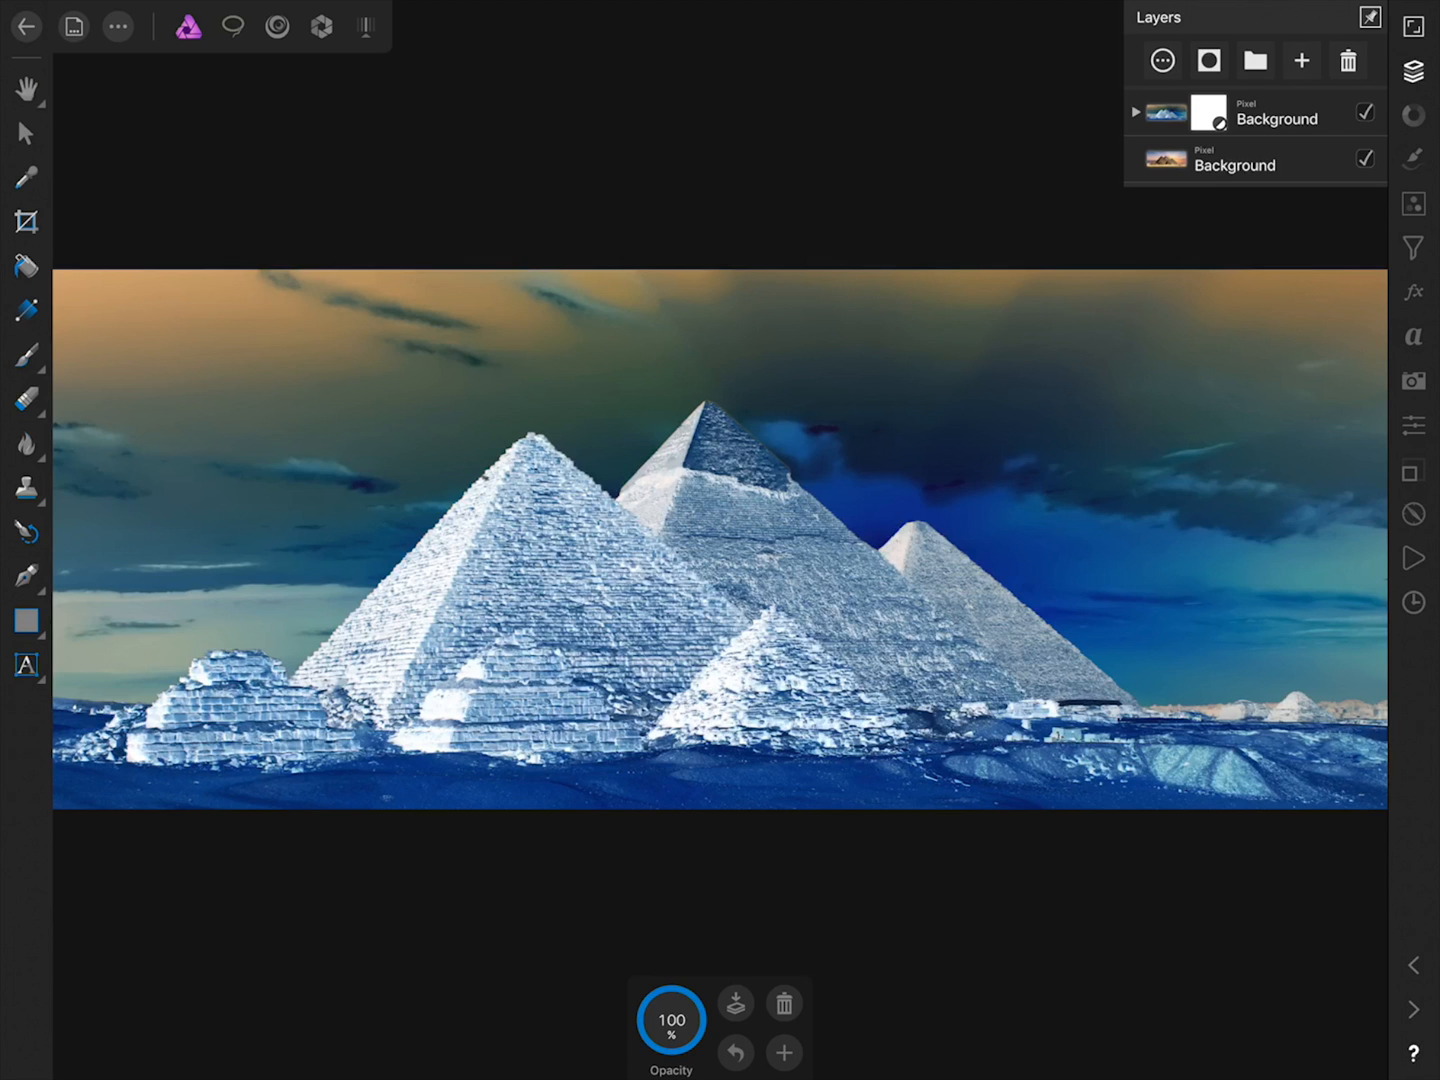
Toggle the inverted copy's visibility to compare, then set its blend mode to Color Dodge
{"action": "left_click", "coordinate": [1364, 112]}
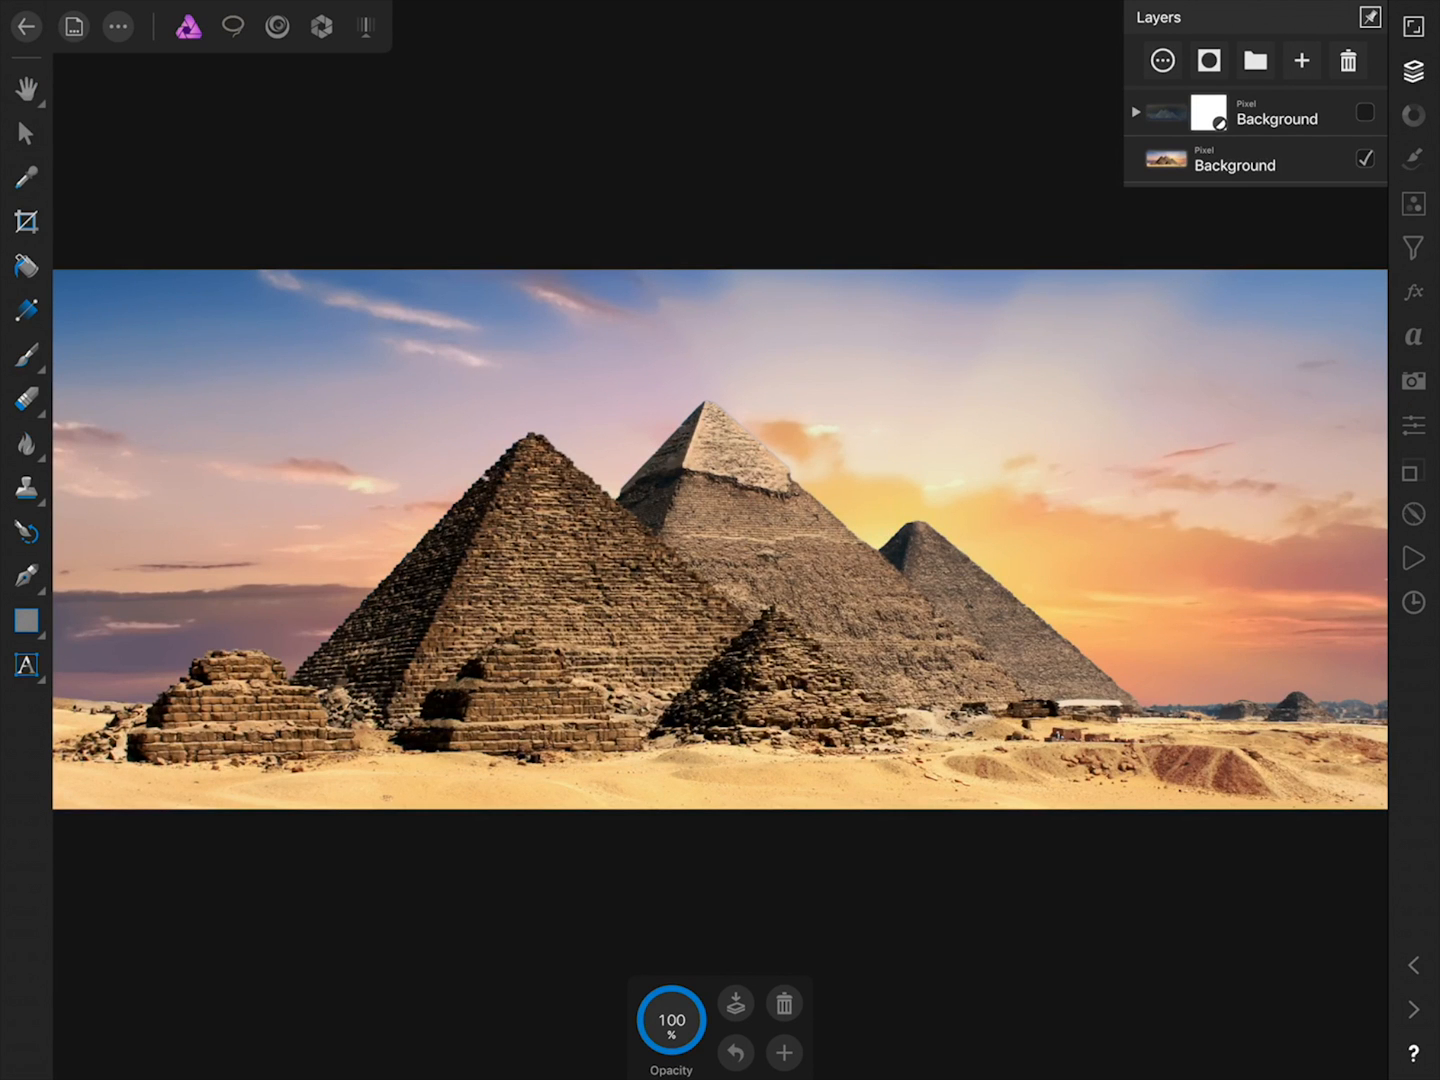
{"action": "left_click", "coordinate": [1364, 111]}
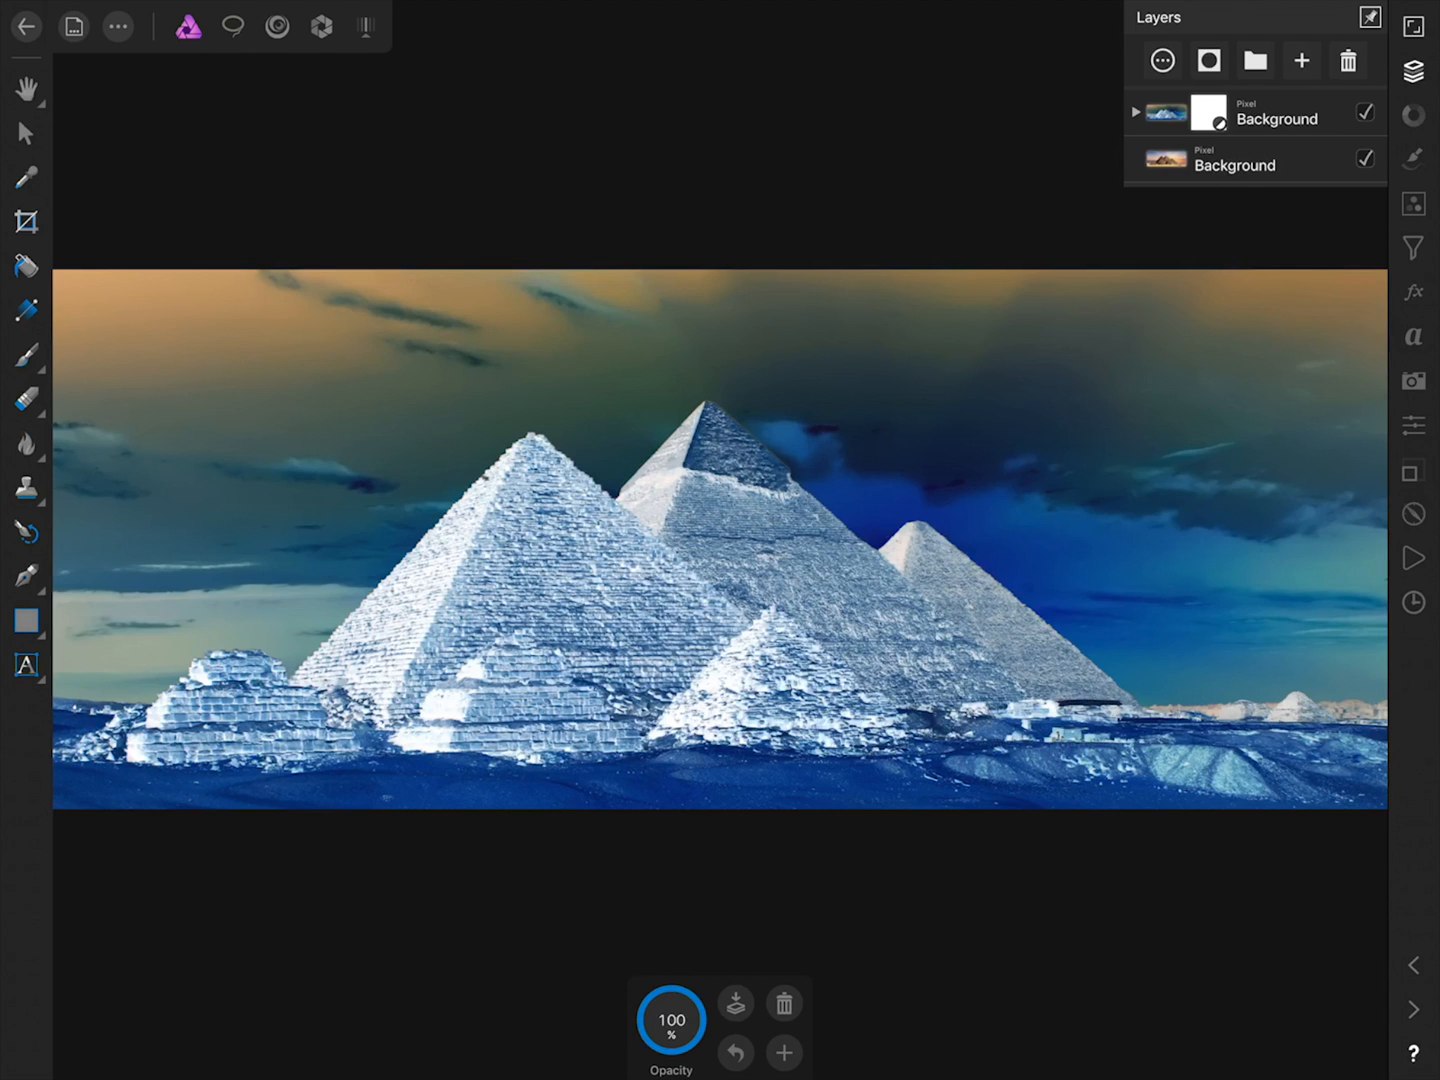
{"action": "left_click", "coordinate": [1275, 112]}
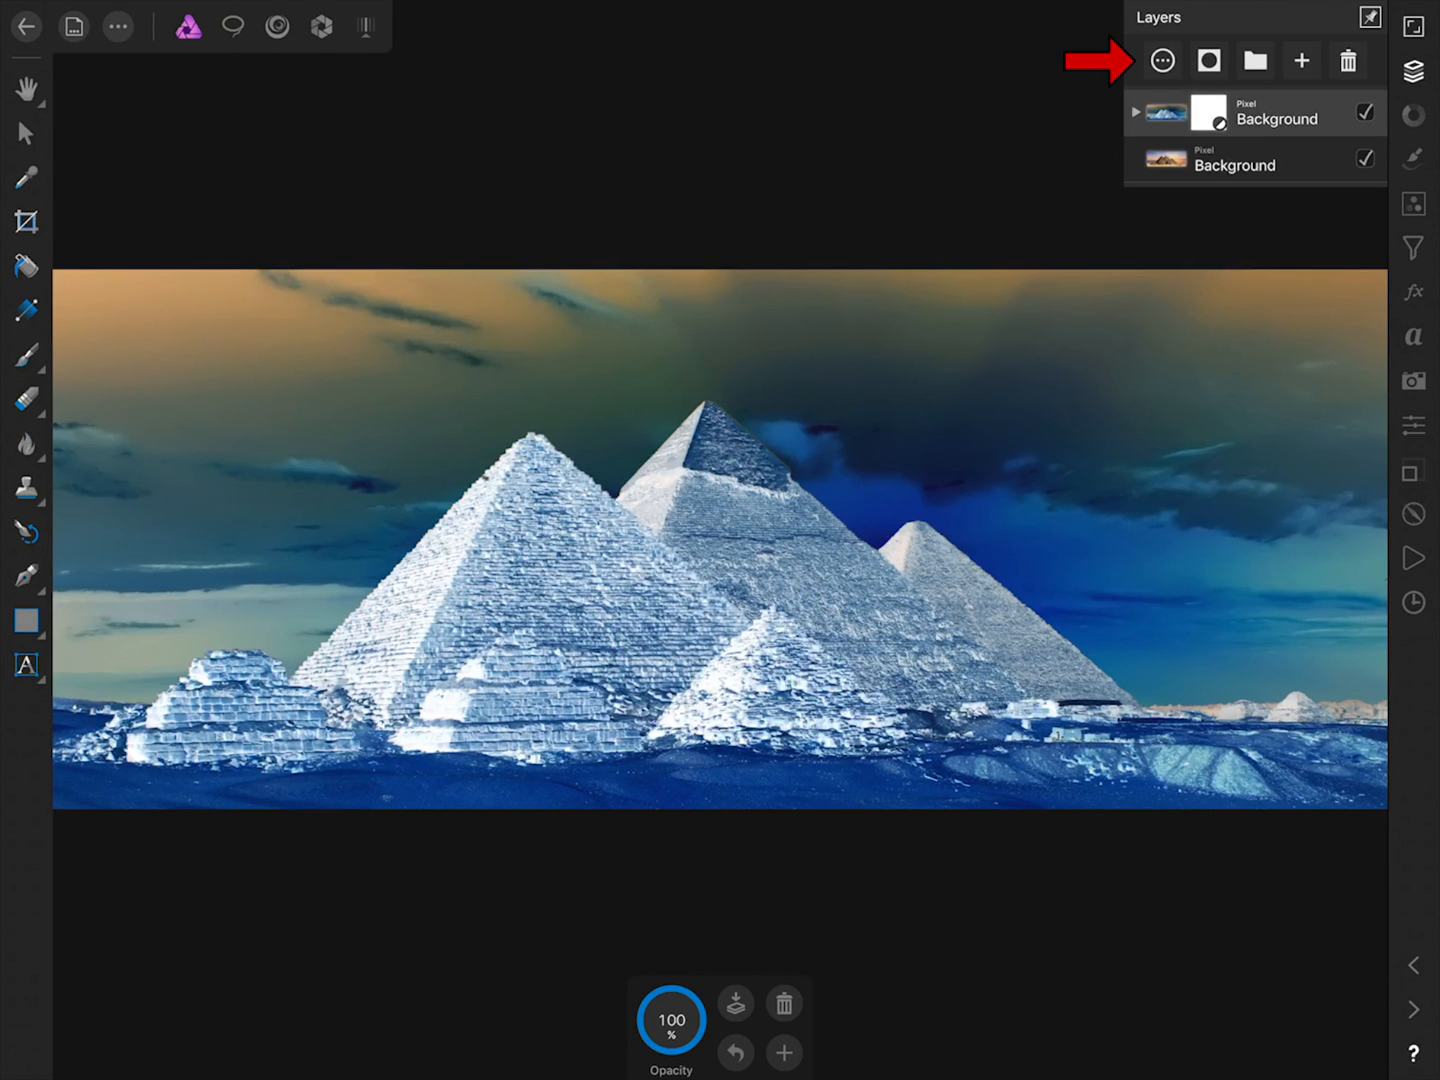
{"action": "left_click", "coordinate": [1162, 61]}
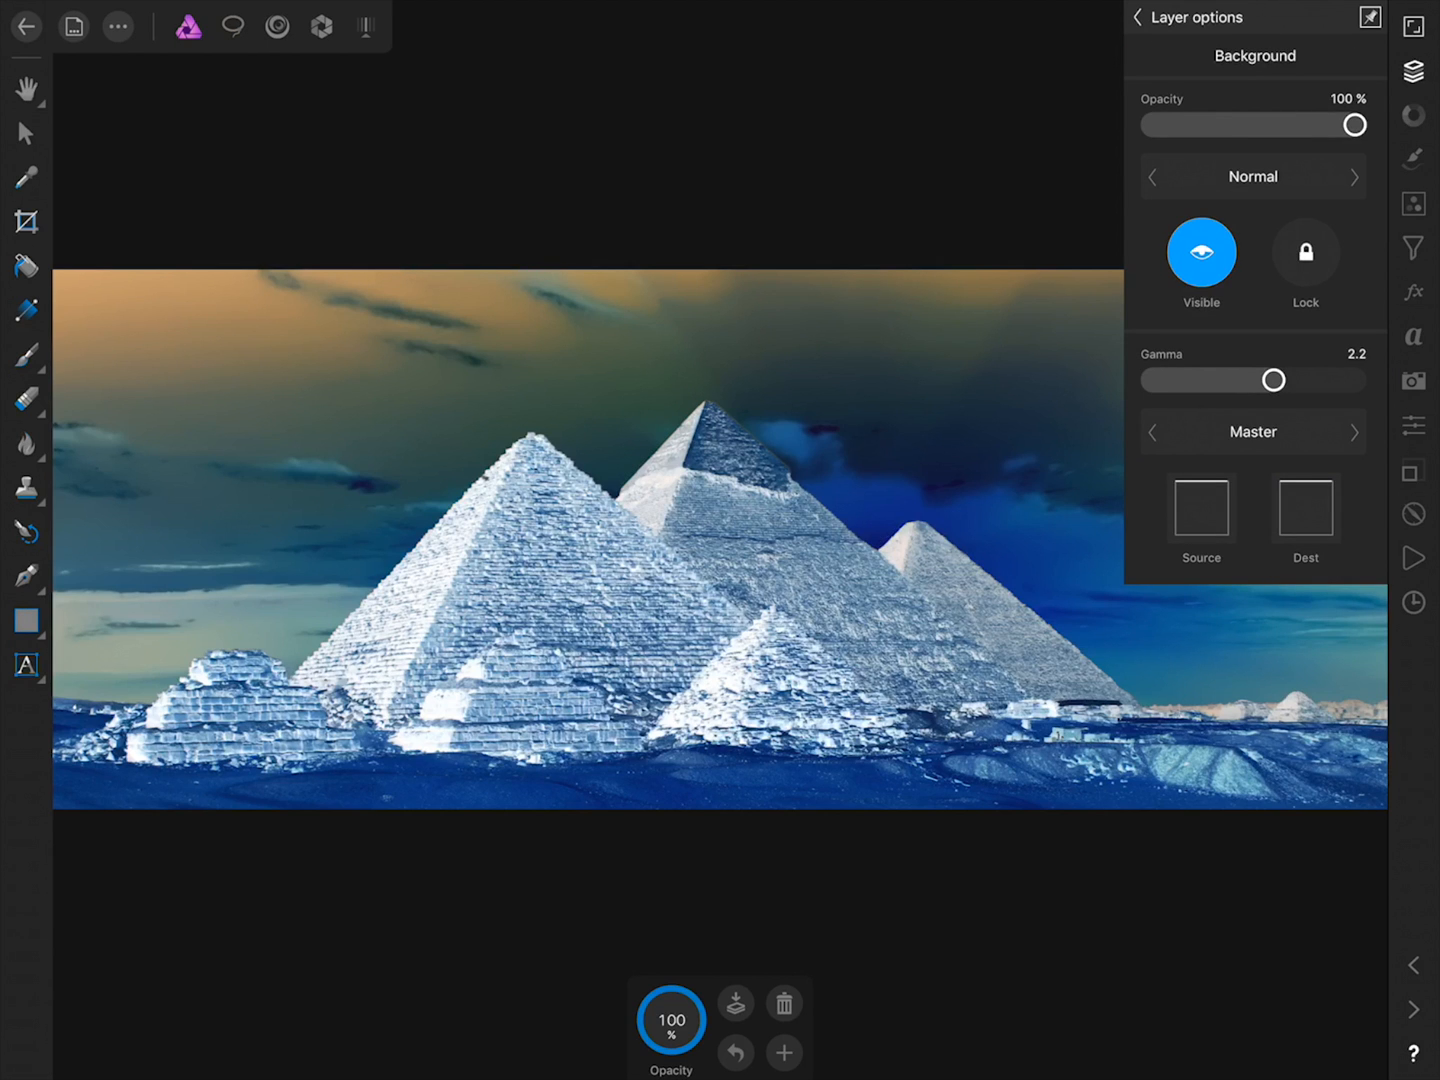
{"action": "left_click", "coordinate": [1252, 176]}
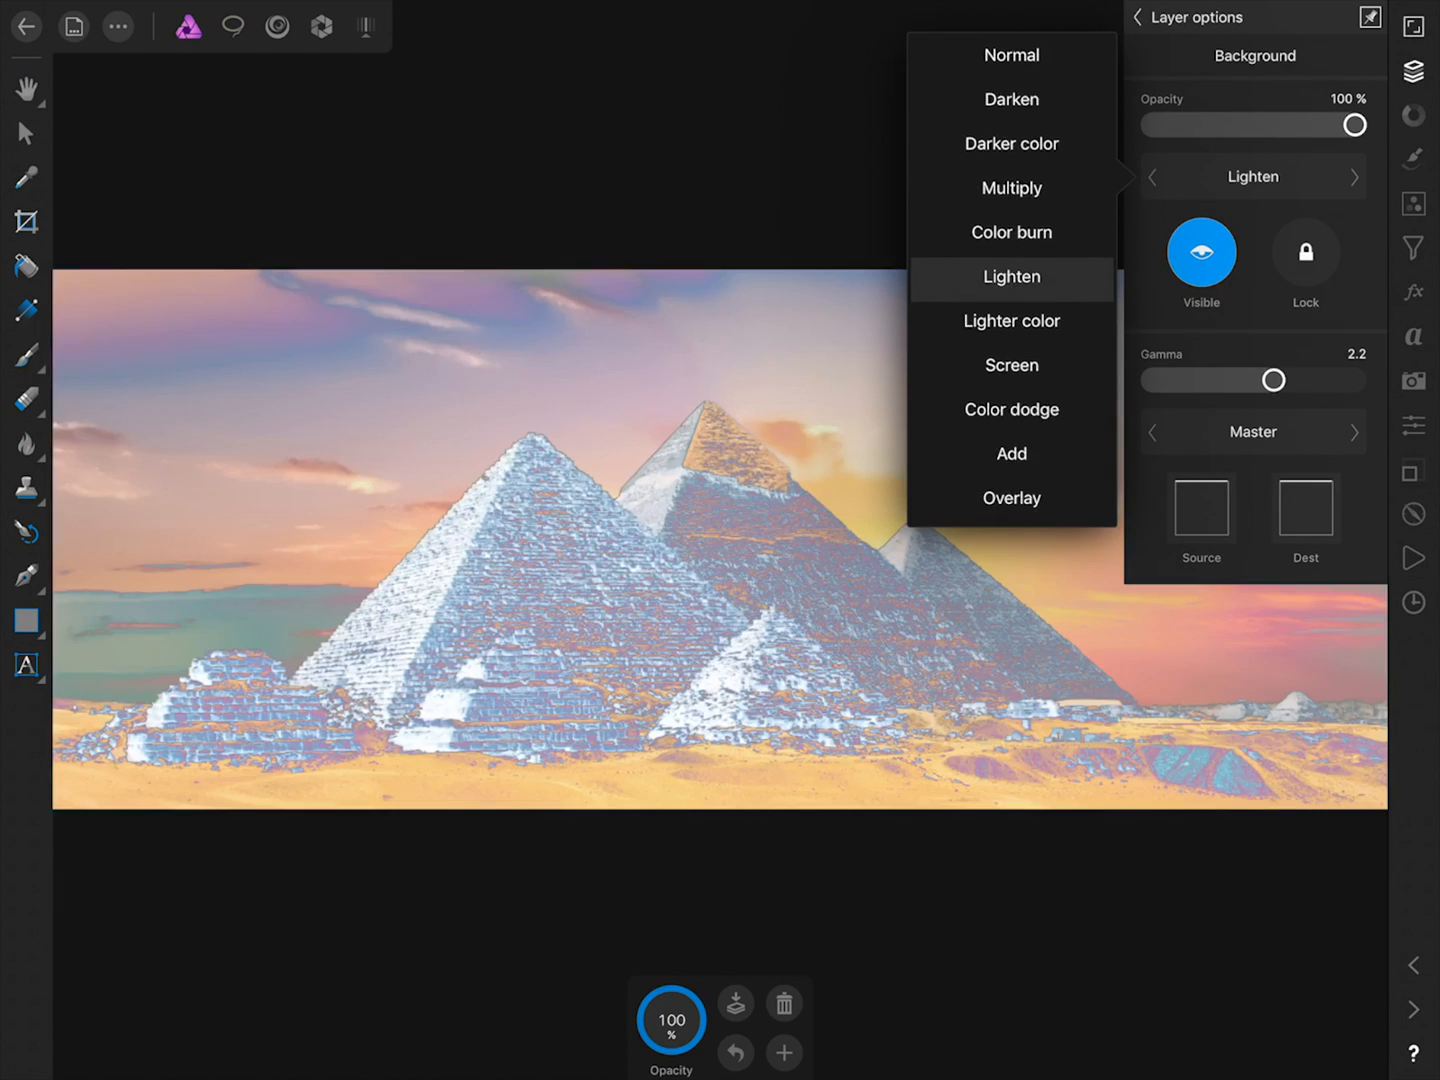
{"action": "left_click", "coordinate": [1010, 280]}
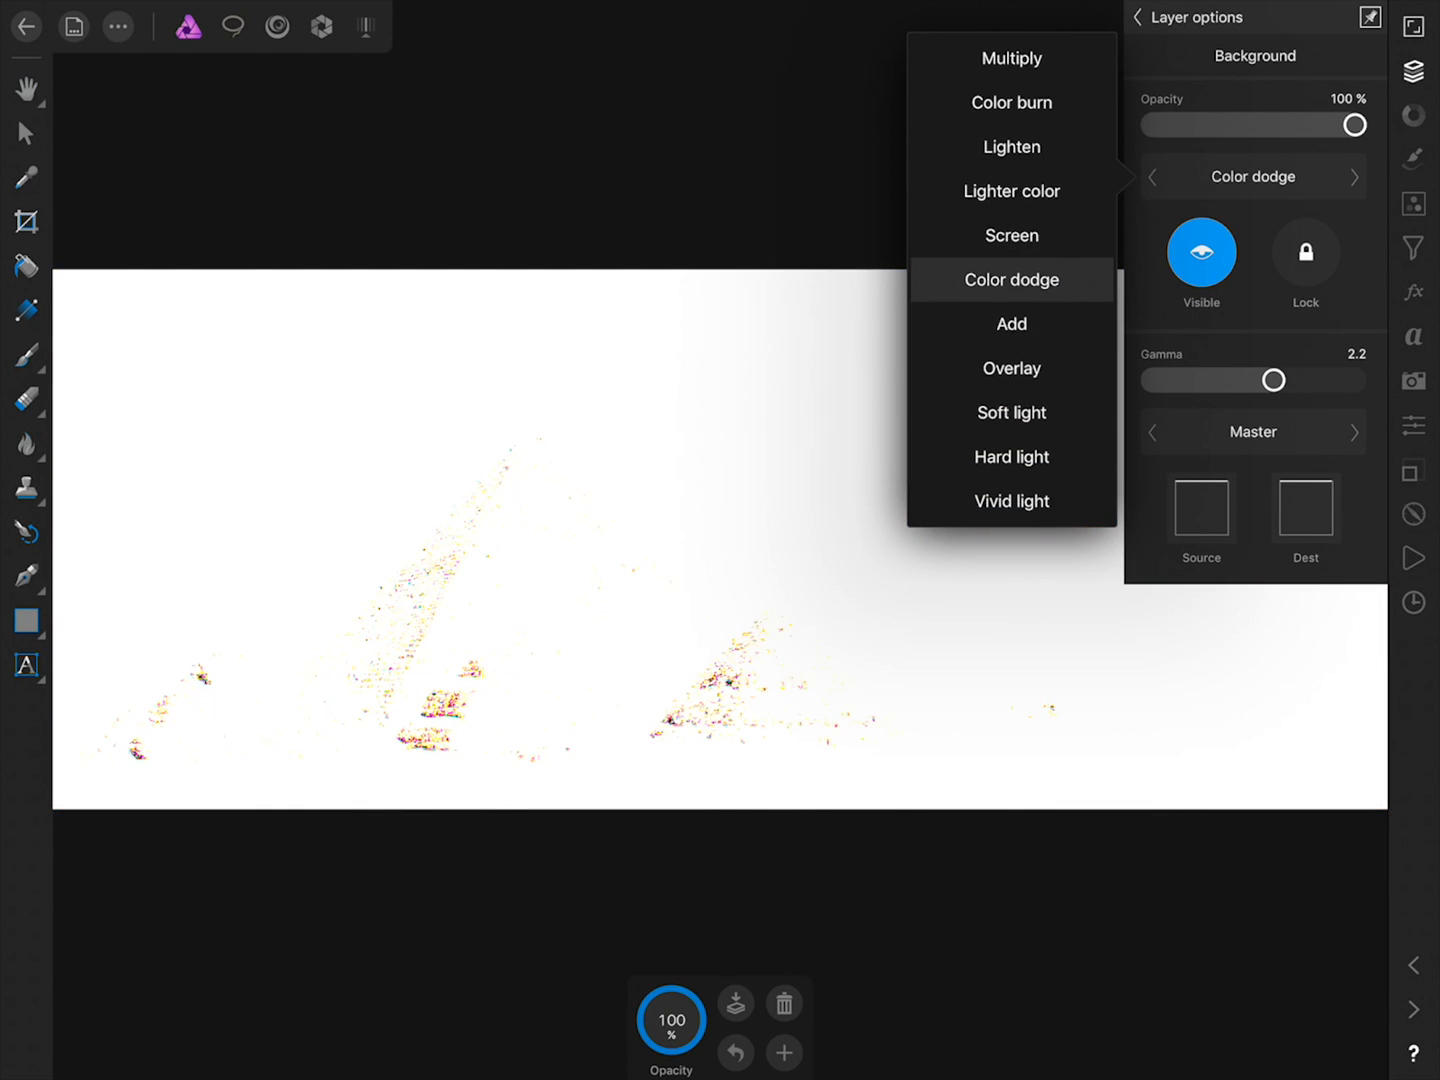
{"action": "left_click", "coordinate": [1413, 247]}
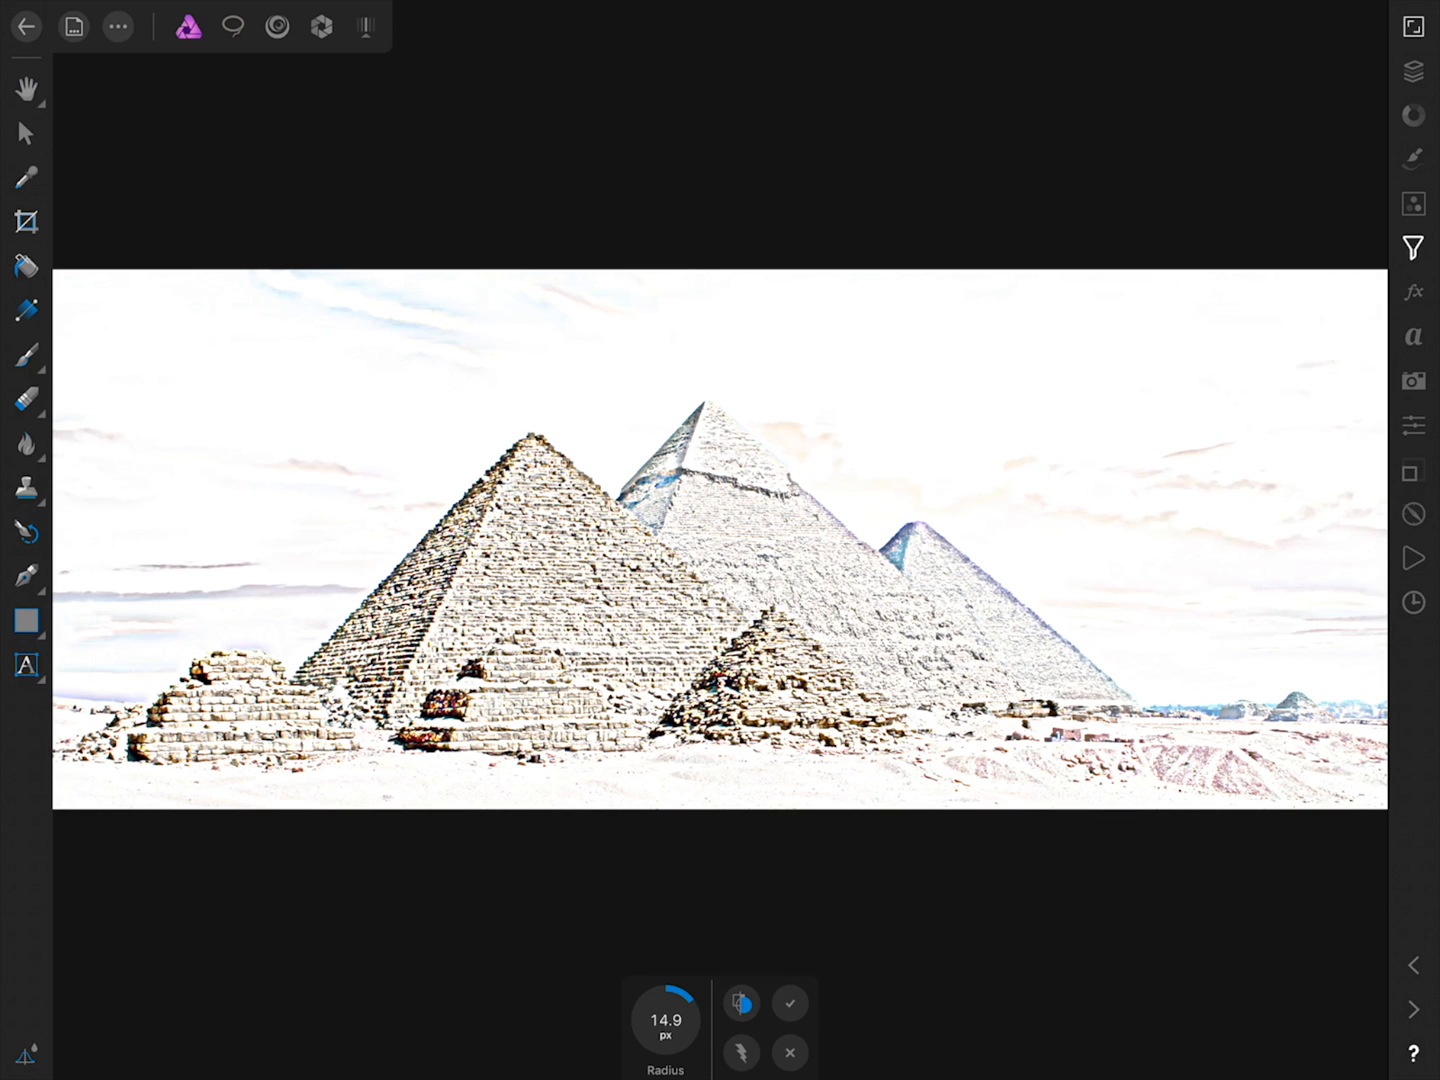
Set the Gaussian Blur radius to about 21.7 px and convert it to a live filter
{"action": "left_click_drag", "start_coordinate": [665, 1020], "coordinate": [680, 1000]}
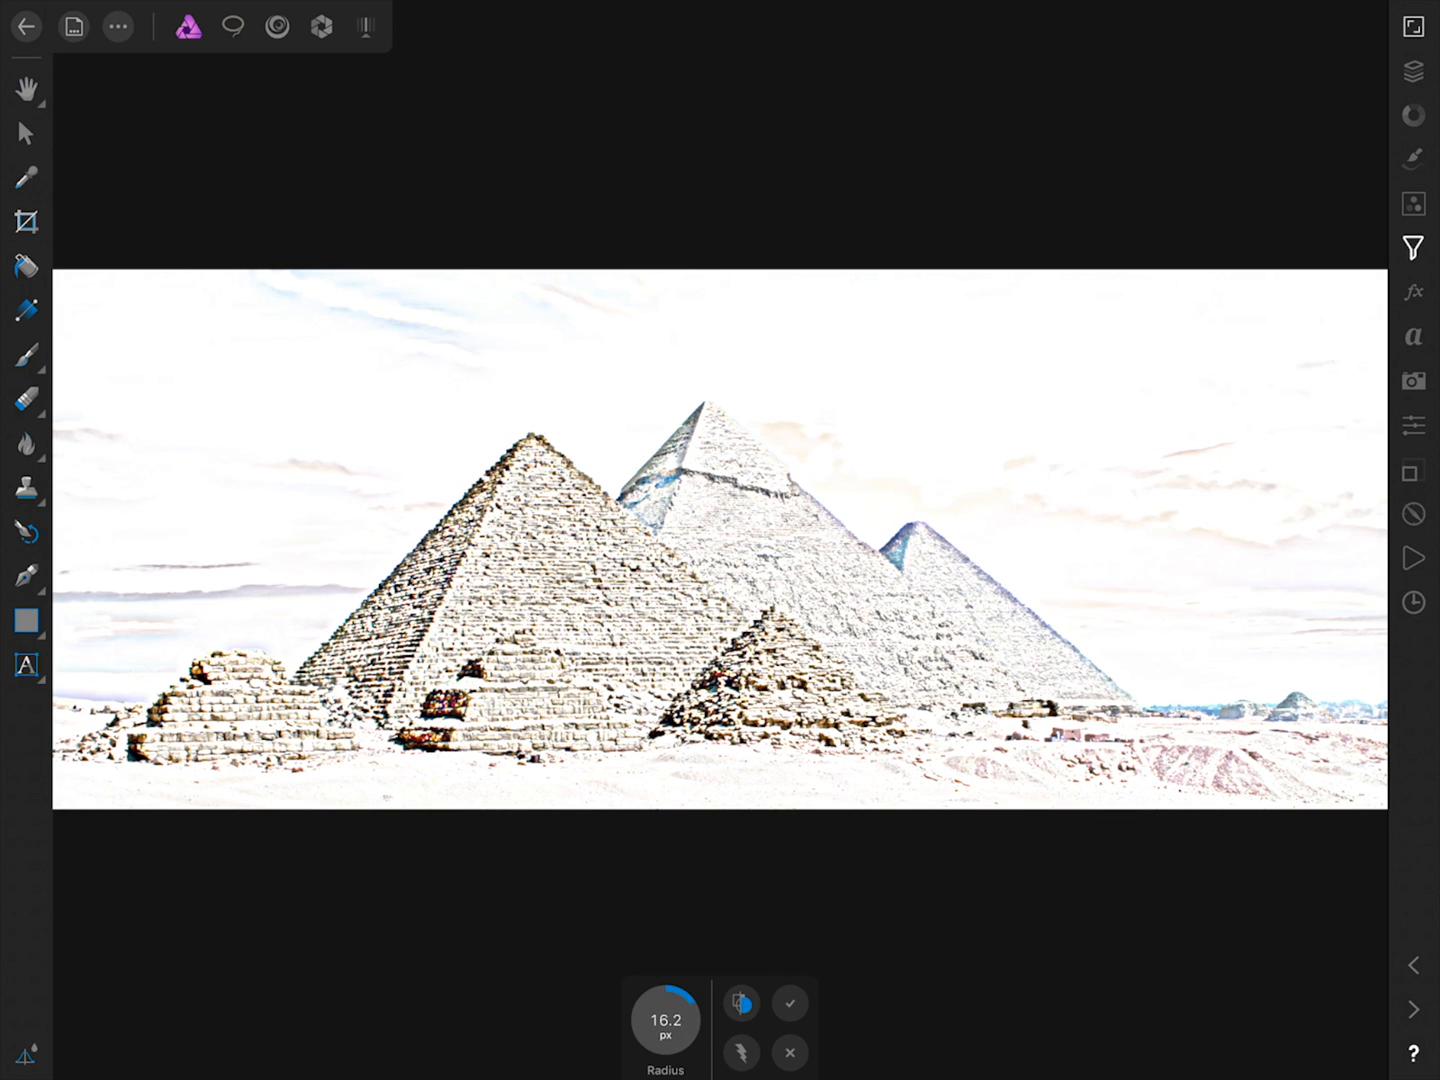
{"action": "left_click_drag", "start_coordinate": [665, 1020], "coordinate": [700, 1000]}
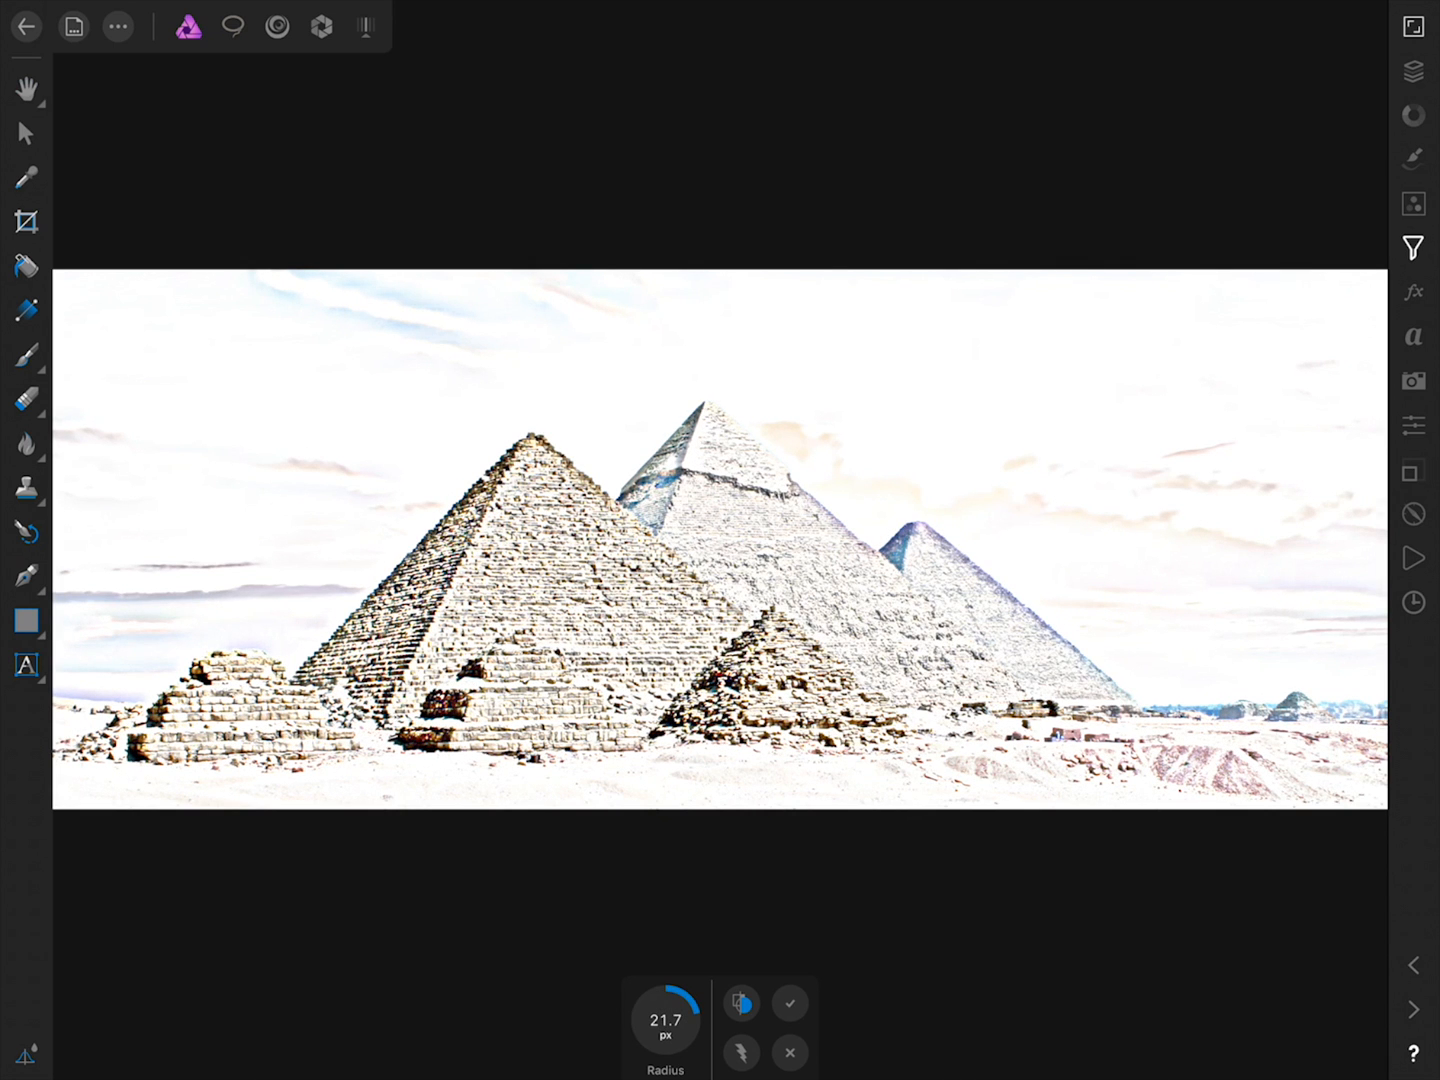
{"action": "left_click", "coordinate": [741, 1003]}
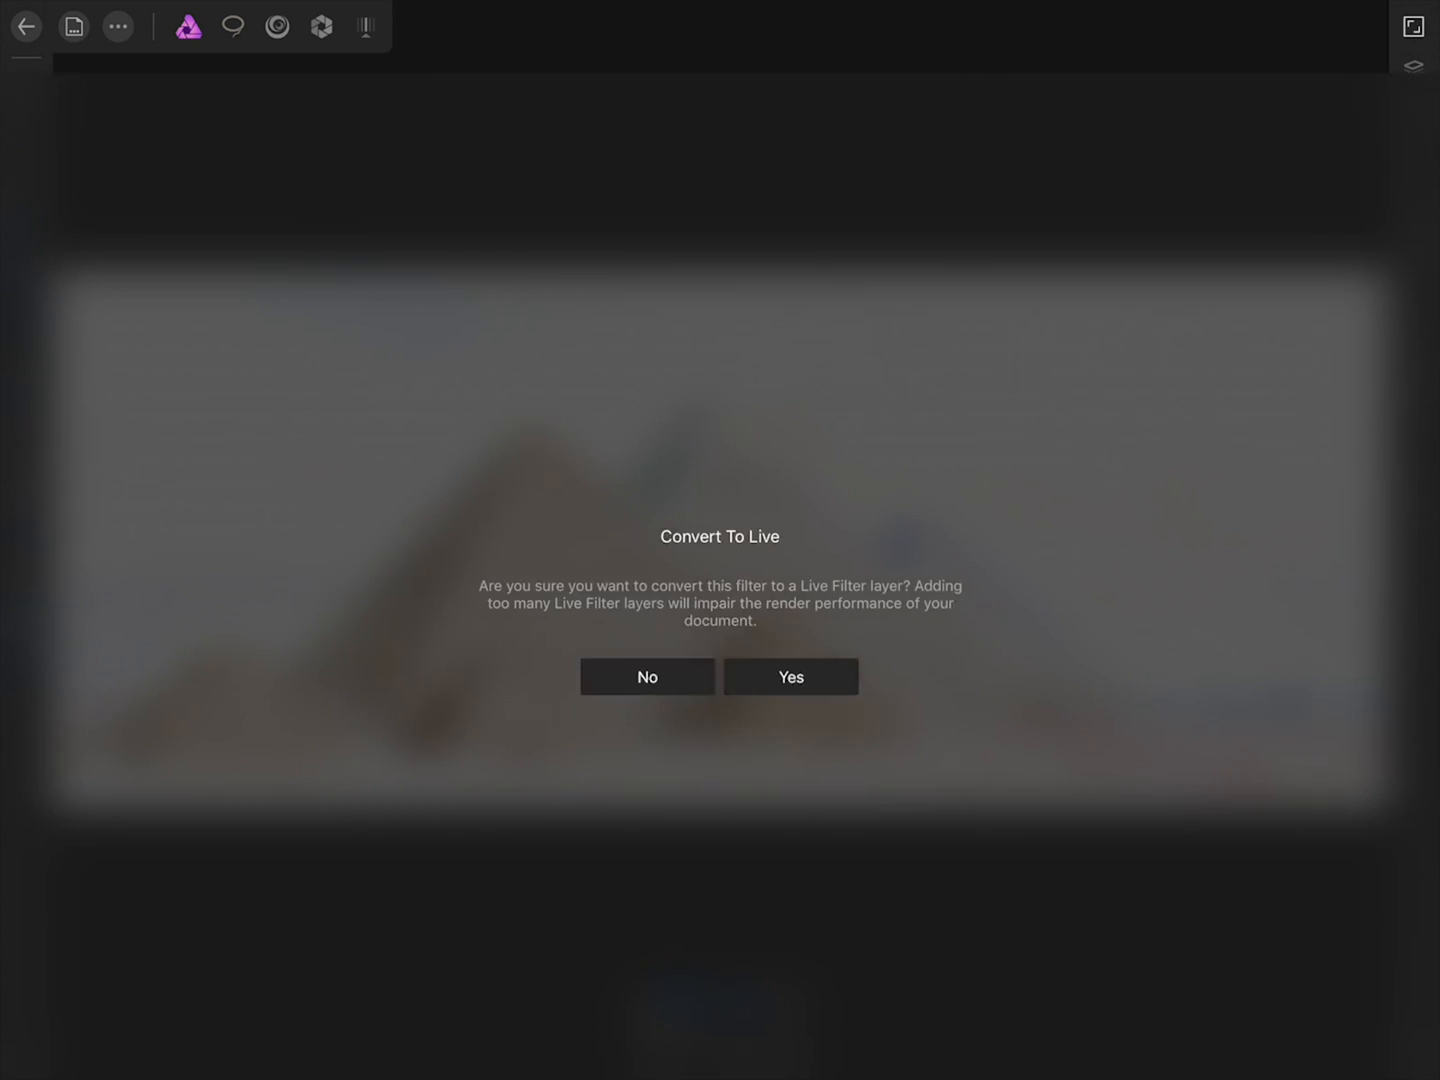
{"action": "left_click", "coordinate": [789, 677]}
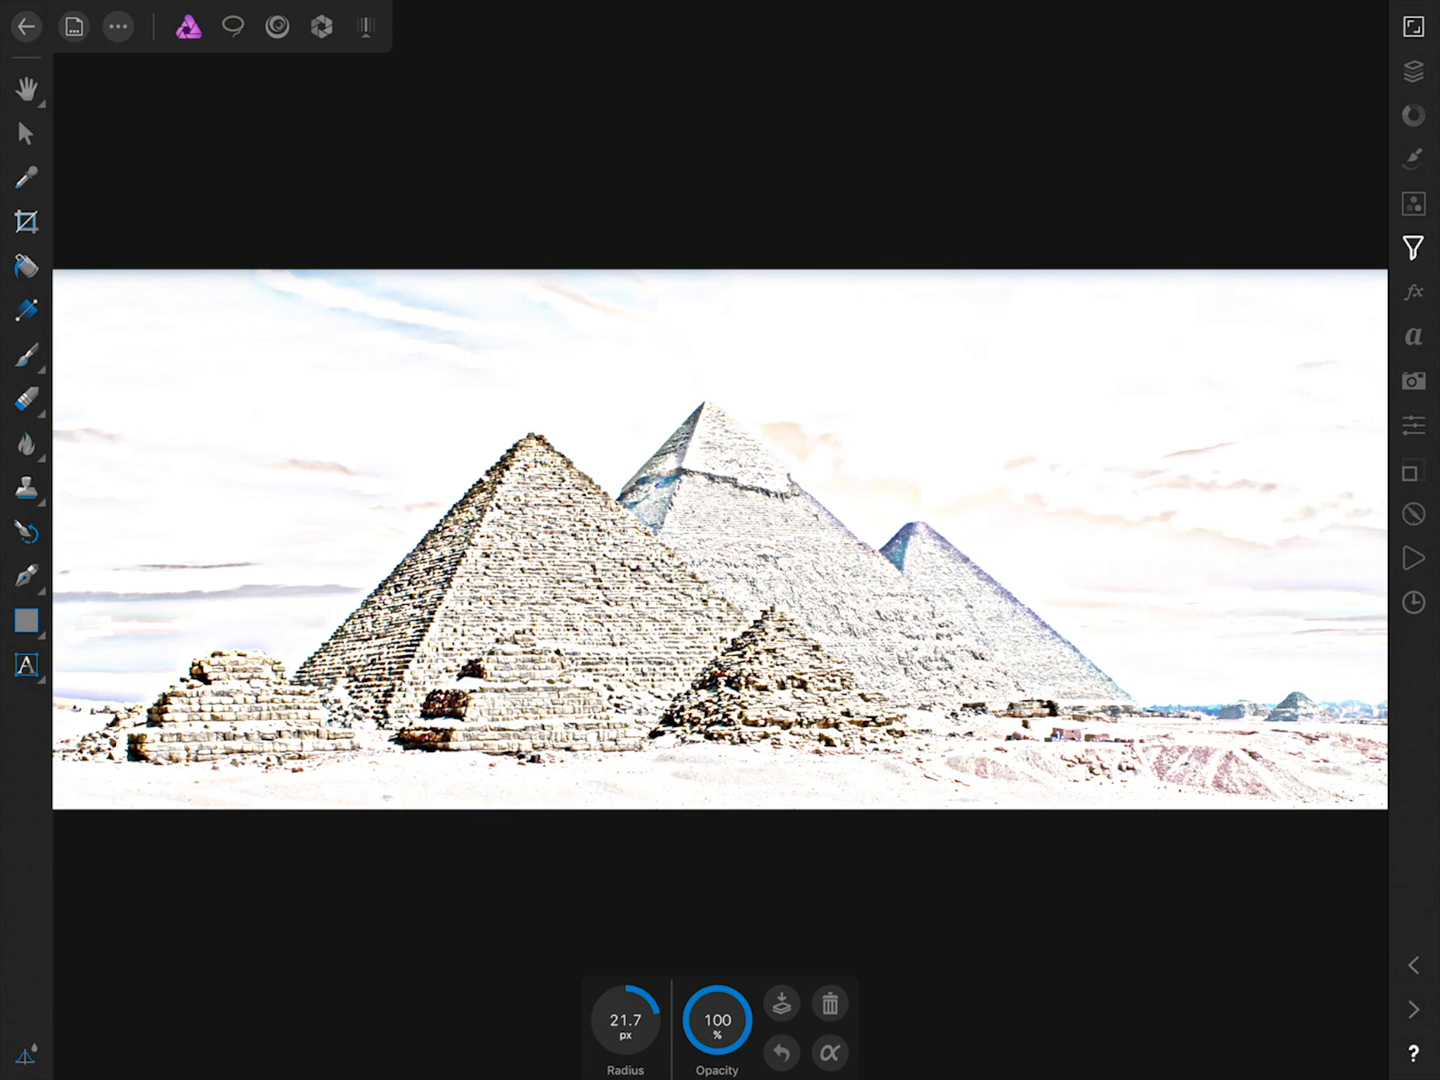
{"action": "left_click", "coordinate": [1413, 204]}
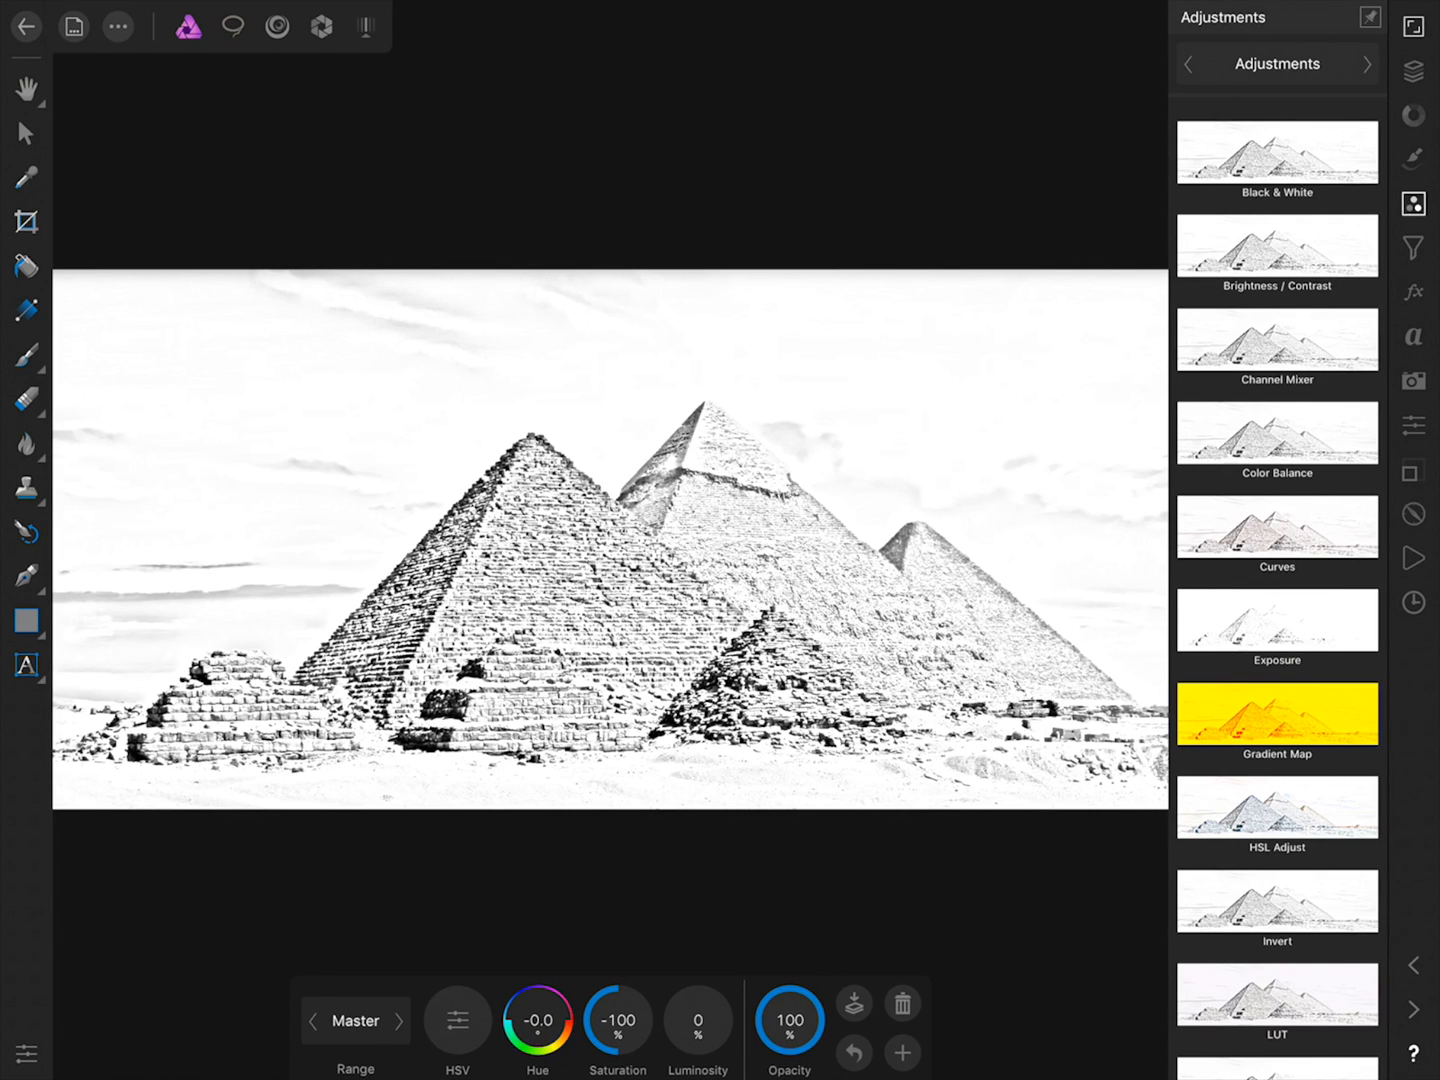
Scroll down the Adjustments list to find the HSL adjustment
{"action": "scroll", "scroll_direction": "down", "scroll_amount": 3}
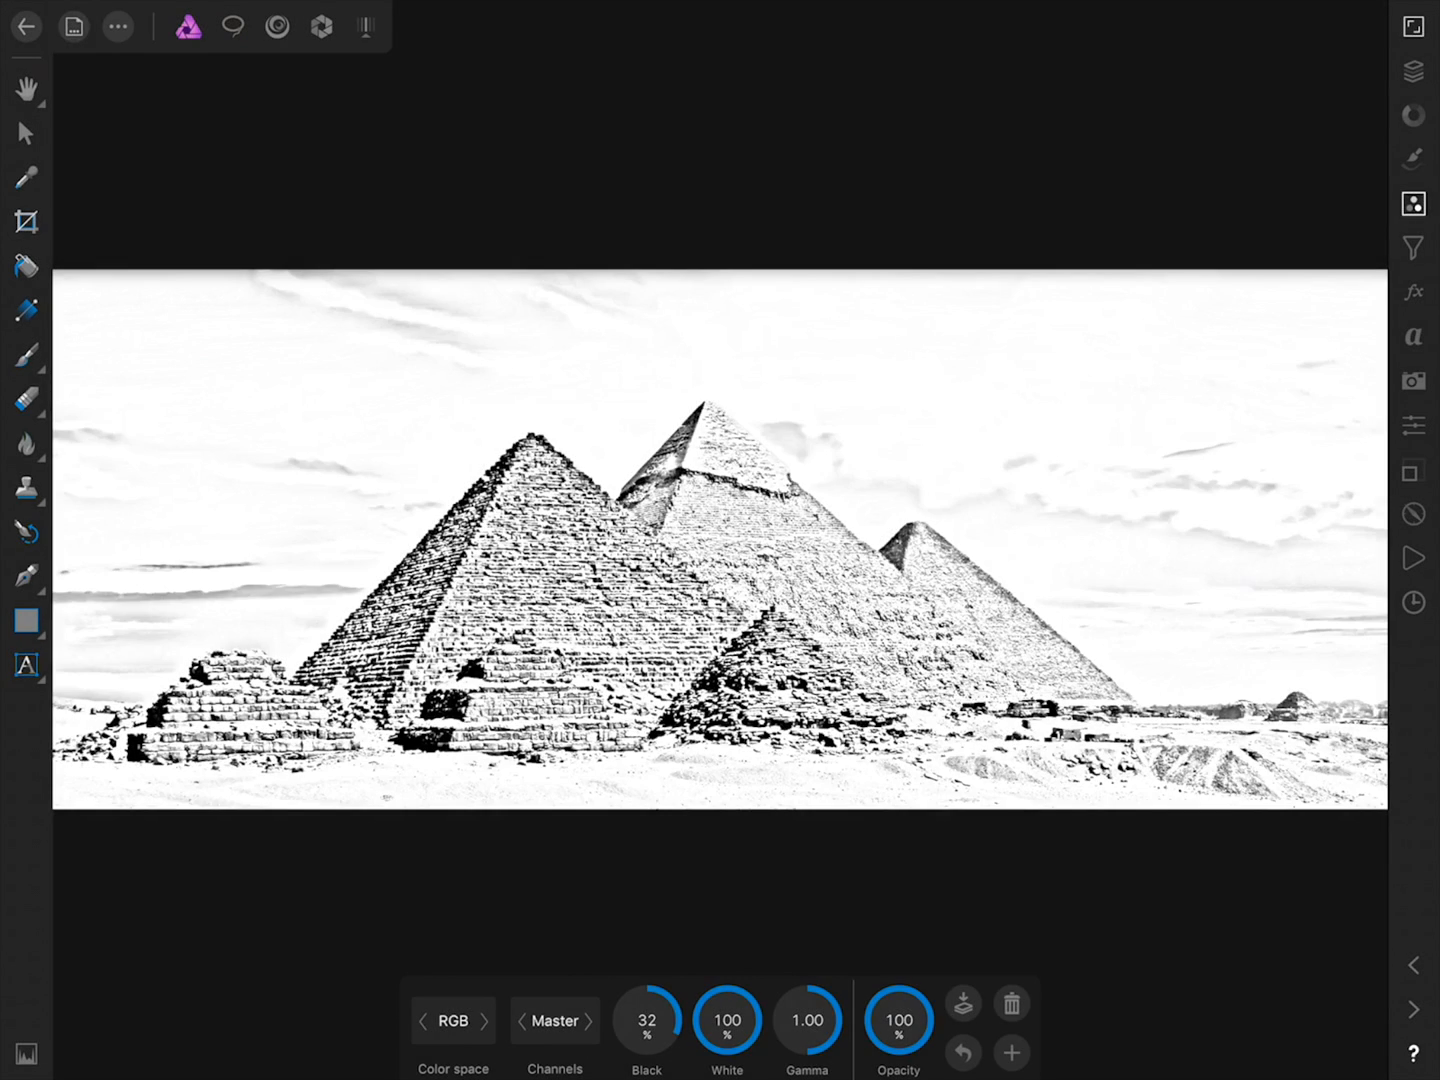
Select the layer to mask in the Layers panel and widen the black brush to about 70 px
{"action": "left_click", "coordinate": [1412, 204]}
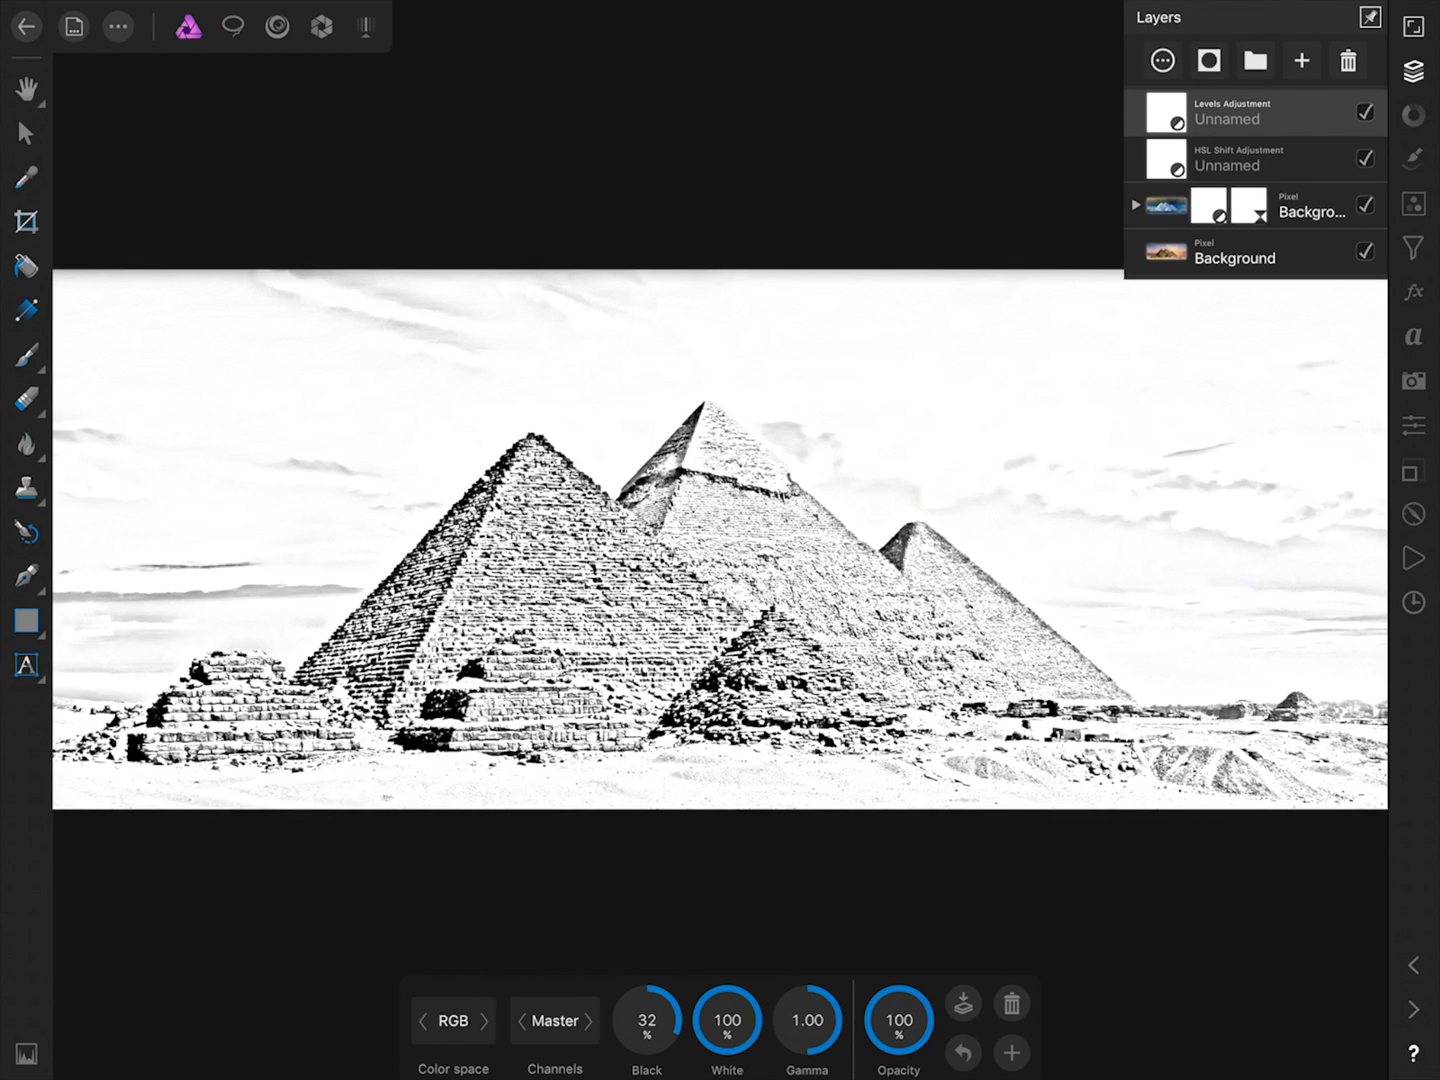
{"action": "left_click", "coordinate": [1135, 205]}
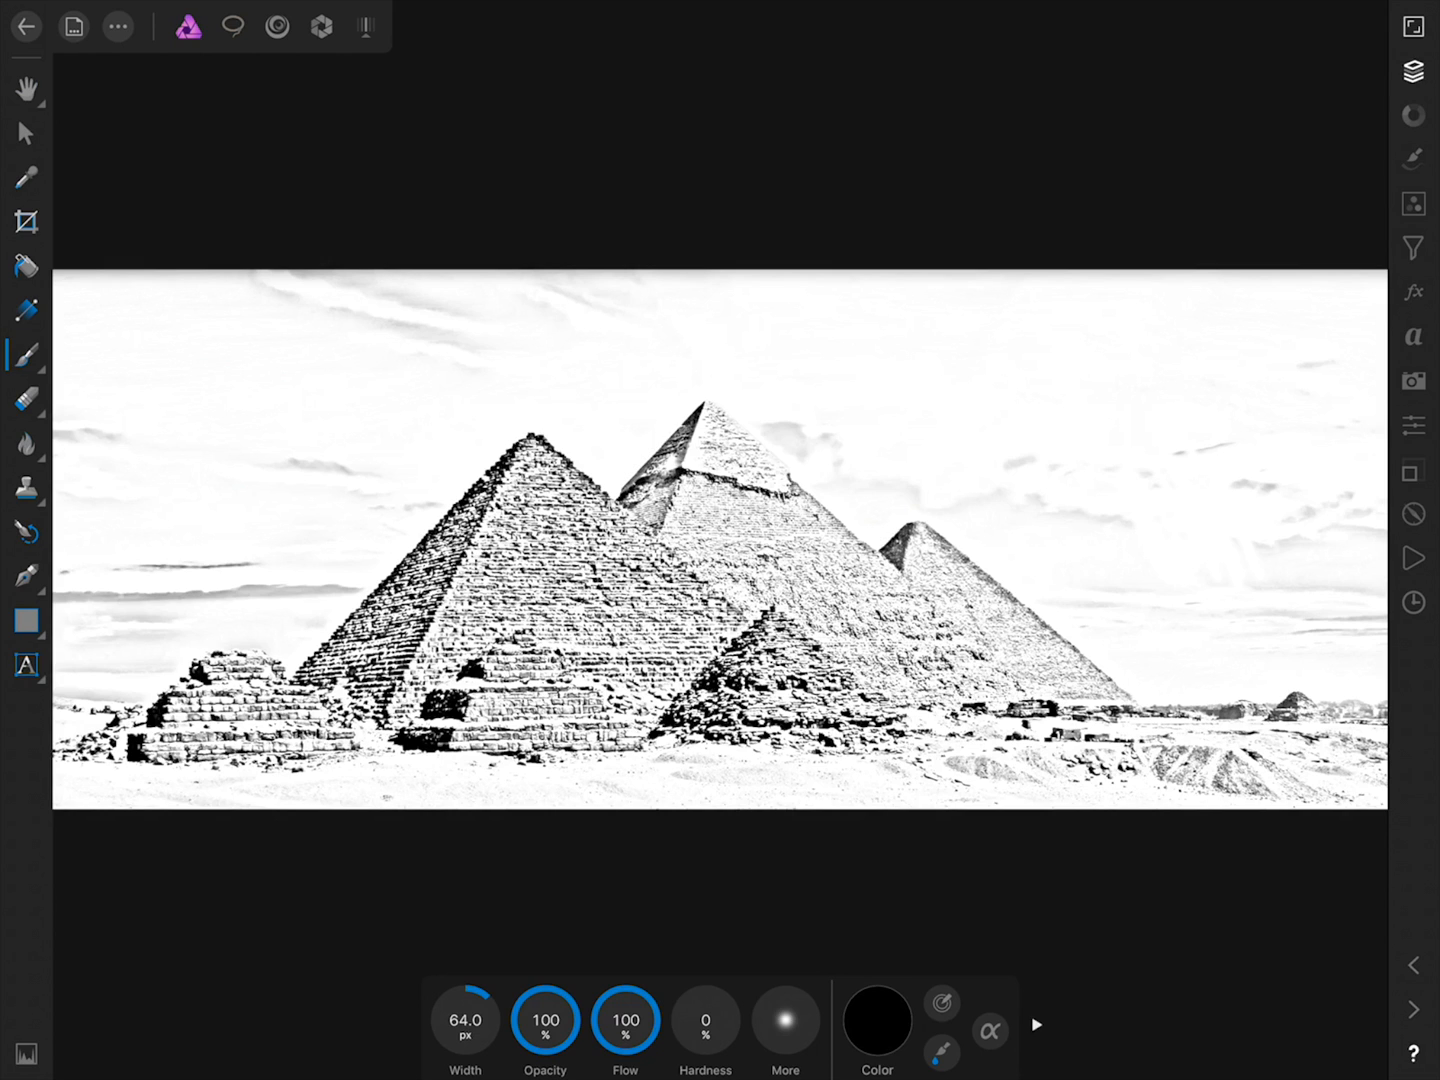
{"action": "left_click_drag", "start_coordinate": [465, 1020], "coordinate": [490, 1000]}
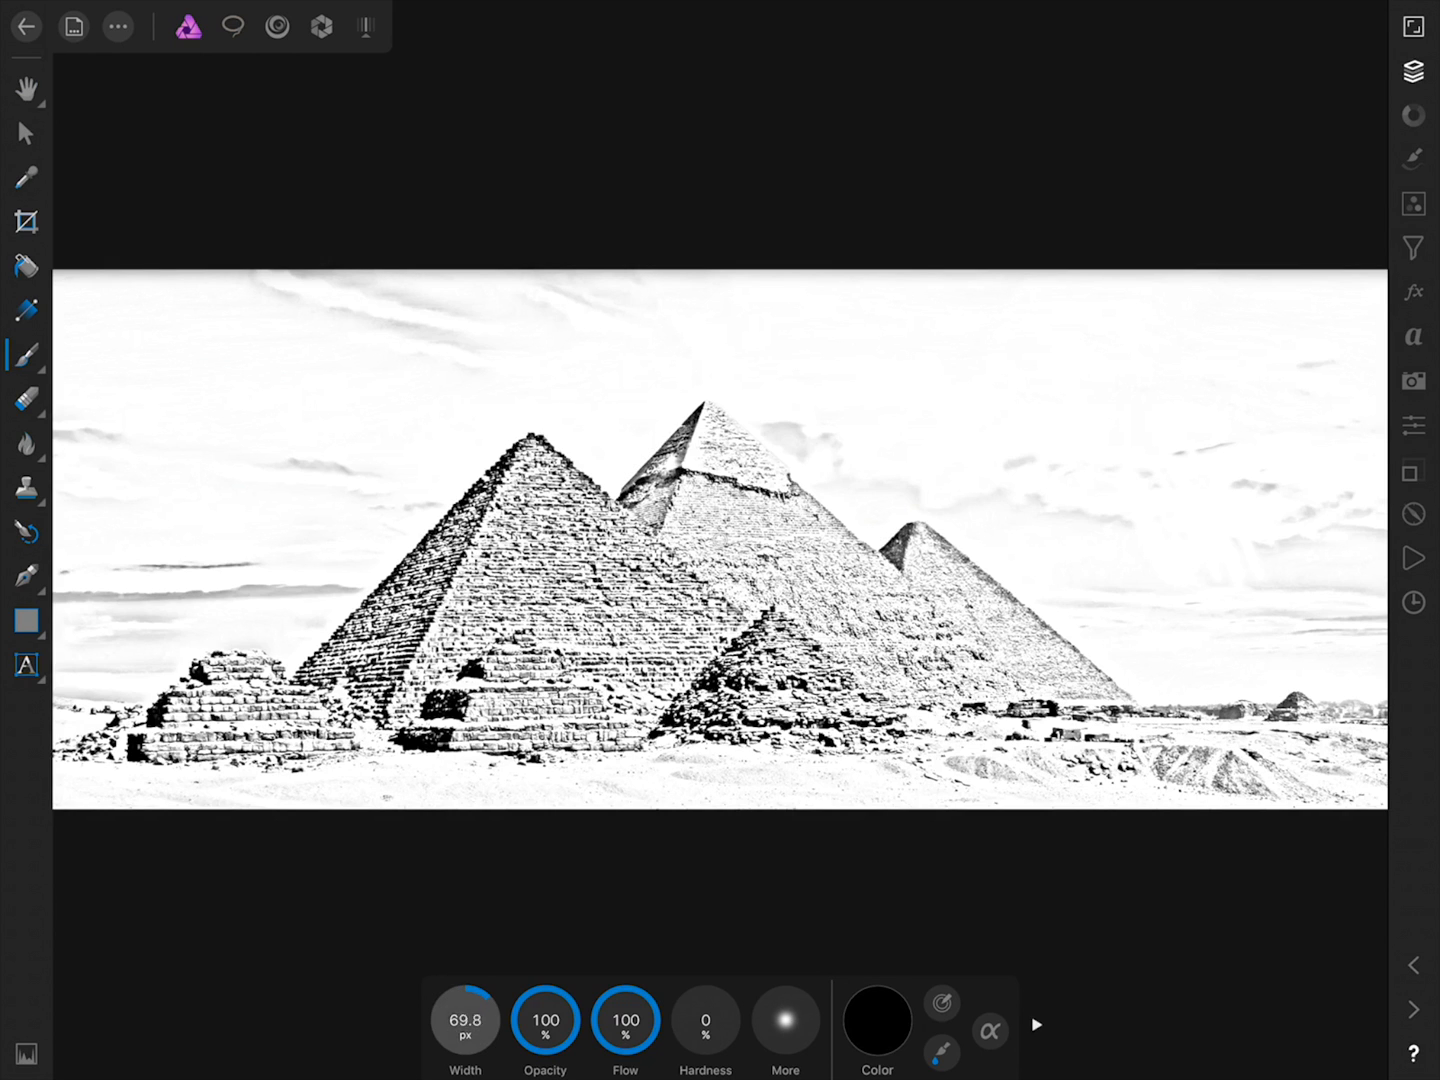